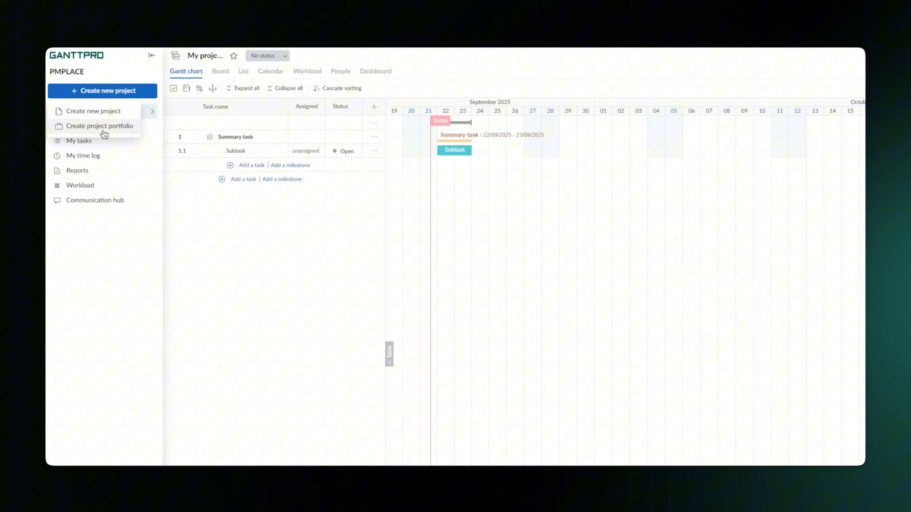
Step: Create the project, stretch the investor meeting task to end on the 26th and link it to the other tasks
click(93, 111)
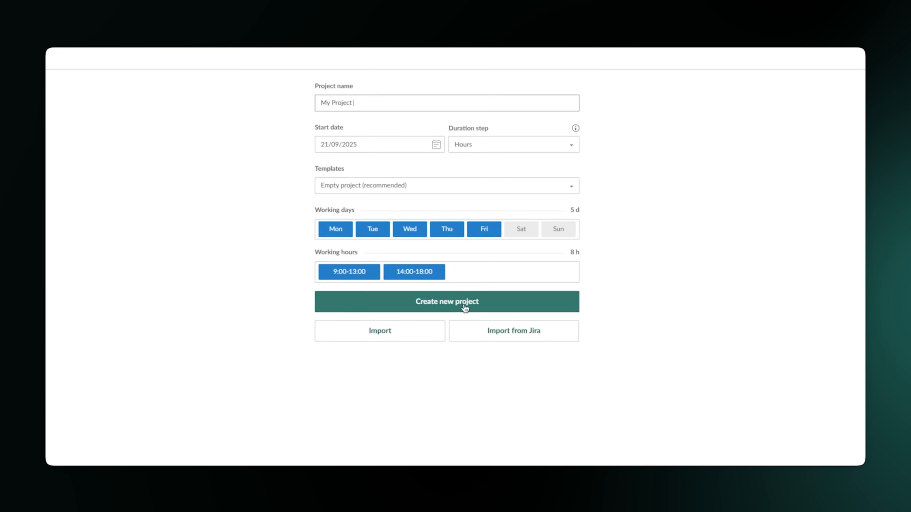
click(446, 302)
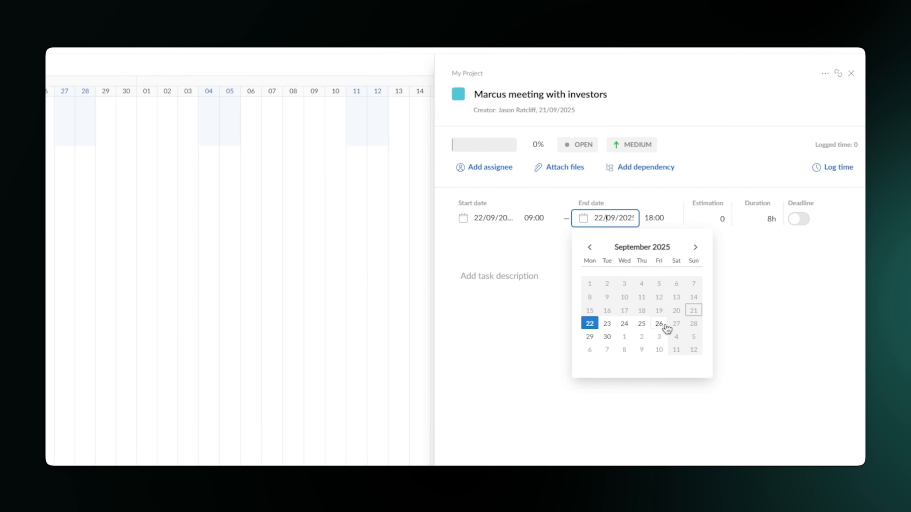
click(851, 73)
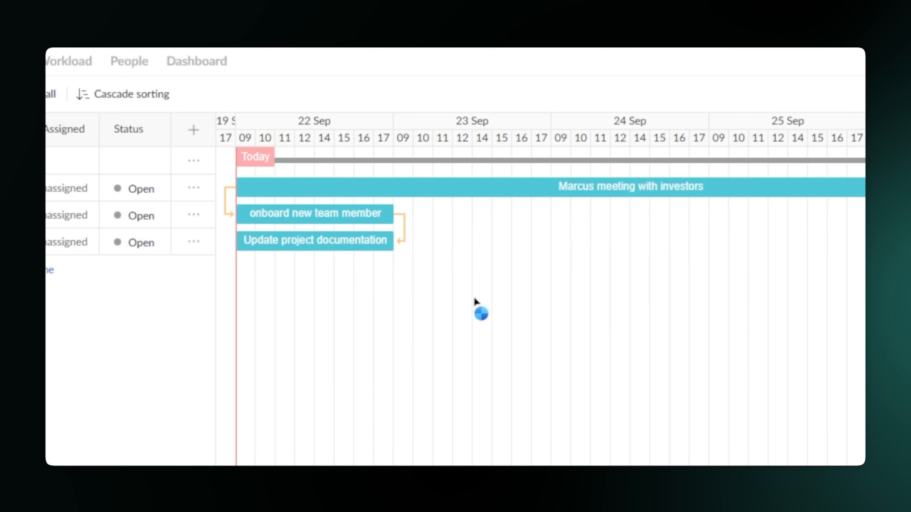
mouse_move(500, 405)
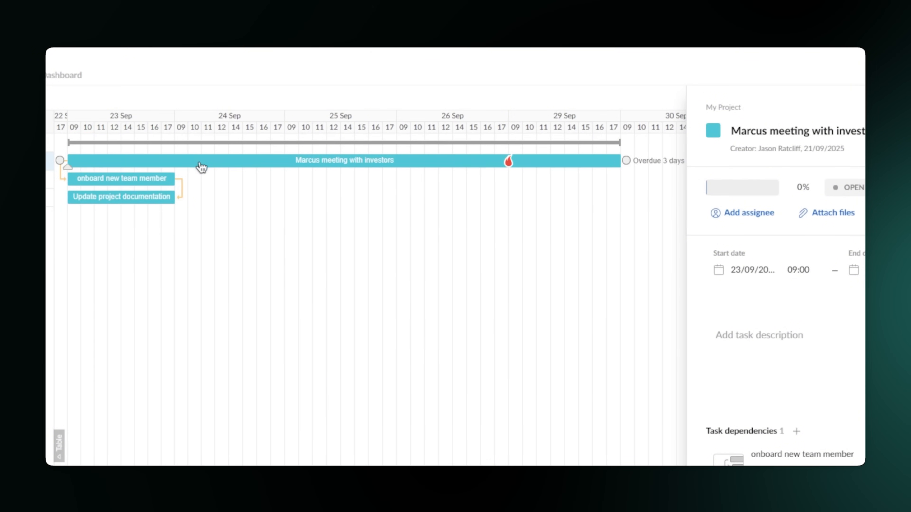
click(753, 270)
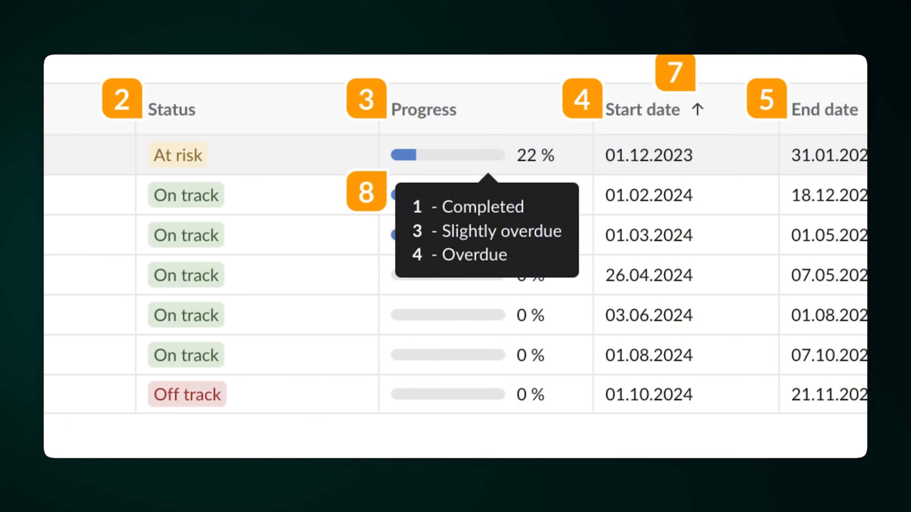
Step: Scroll the portfolio status and progress columns and open a task's comment thread
scroll(right, 3)
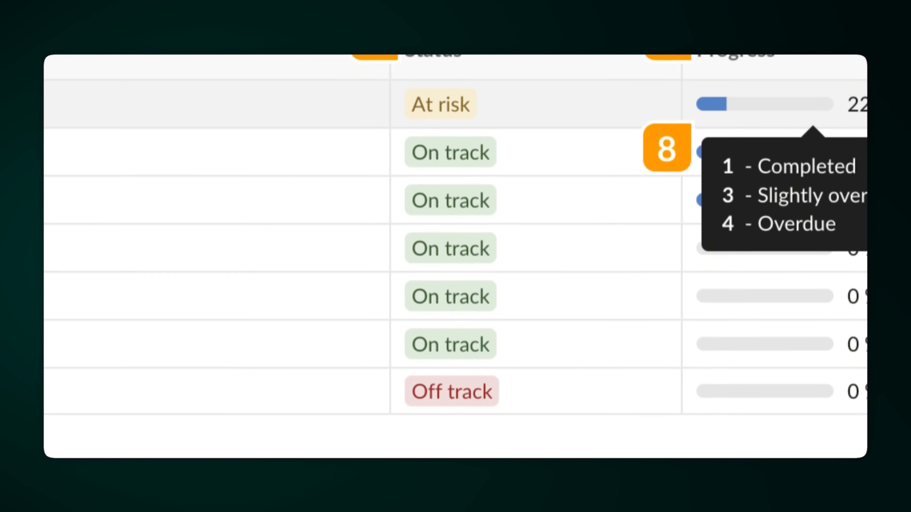
scroll(down, 3)
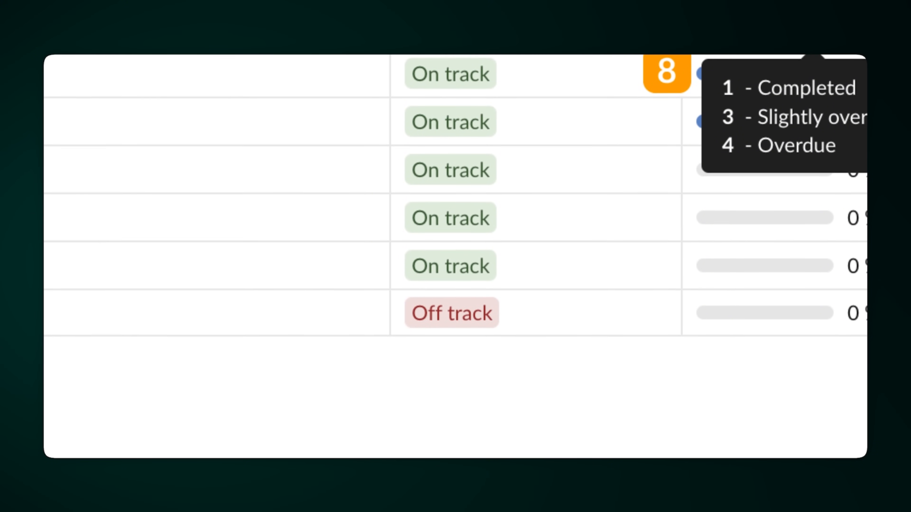
click(172, 239)
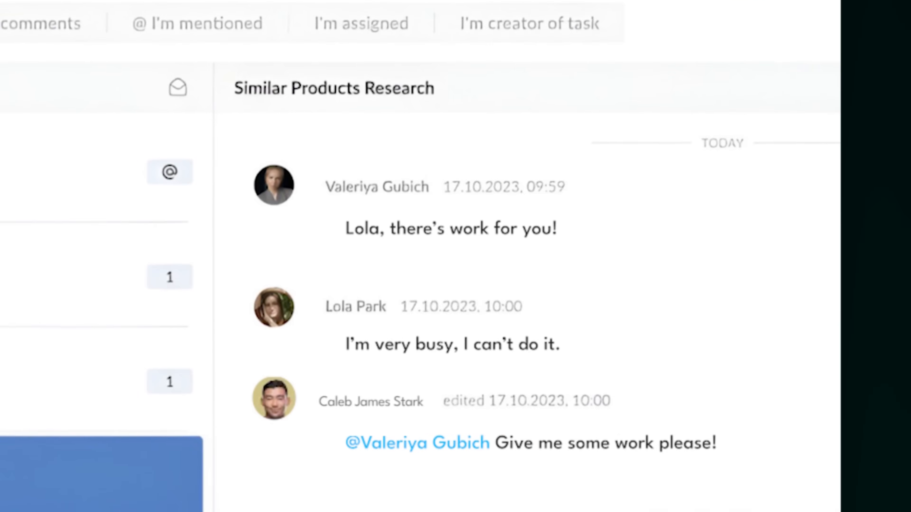
Step: Return from the workload to the Gantt chart and open the assignees of New project Planning
scroll(down, 3)
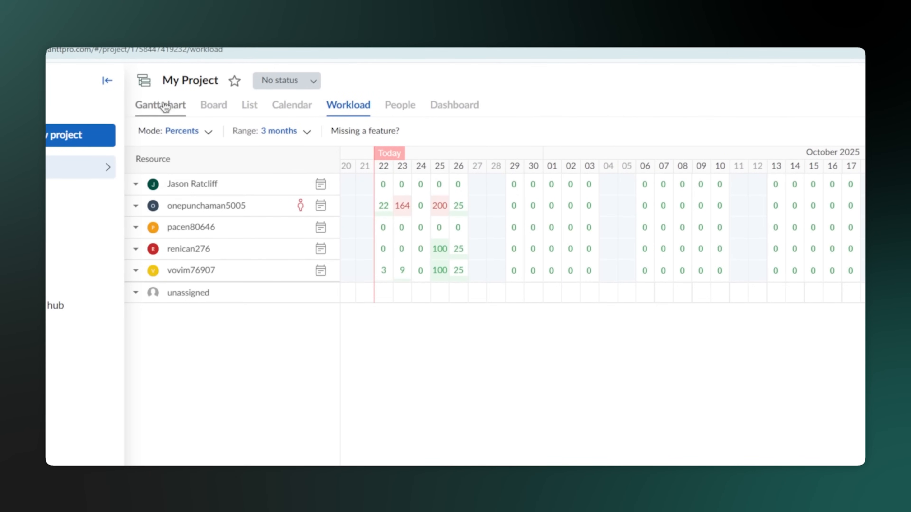
click(160, 105)
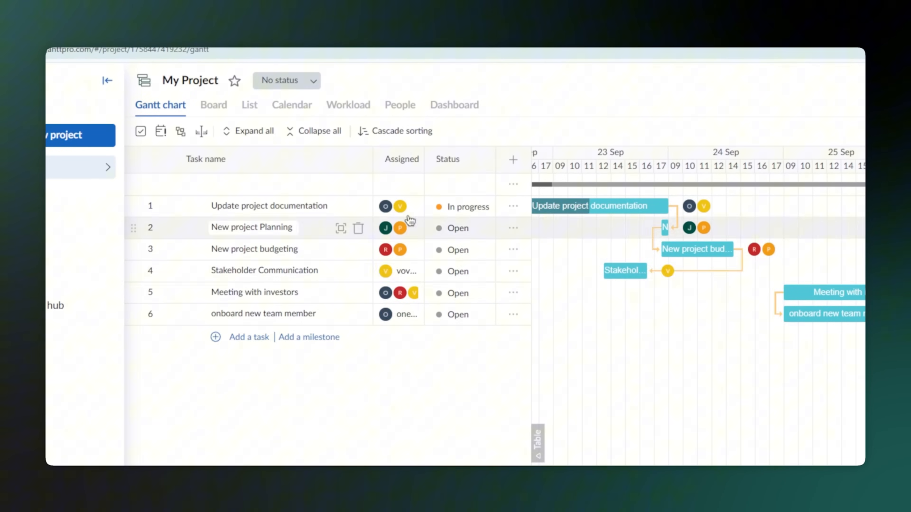
click(348, 104)
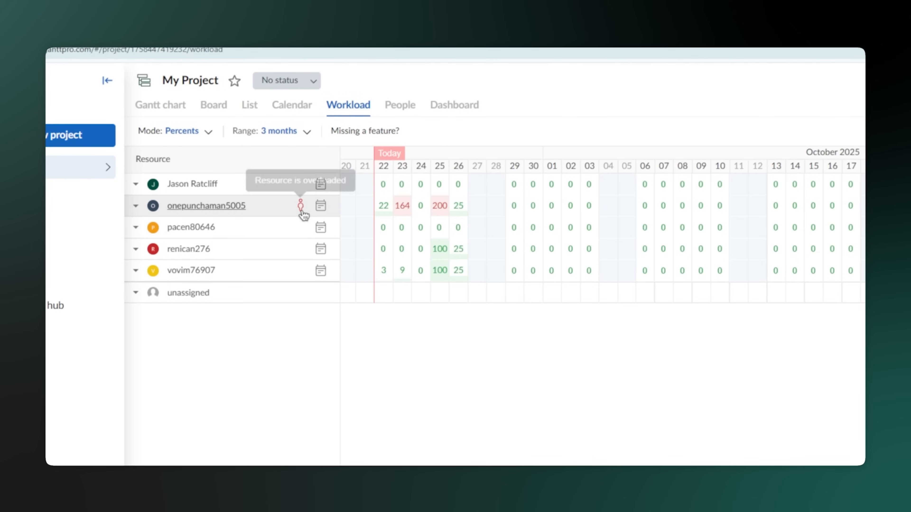
mouse_move(403, 214)
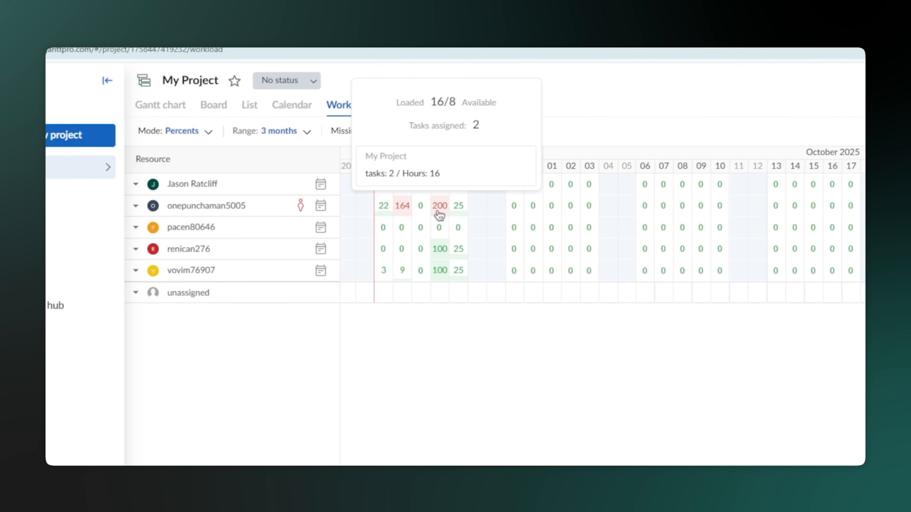
Step: Assign New project Planning to two other members and move on to New project budgeting's assignees
click(160, 105)
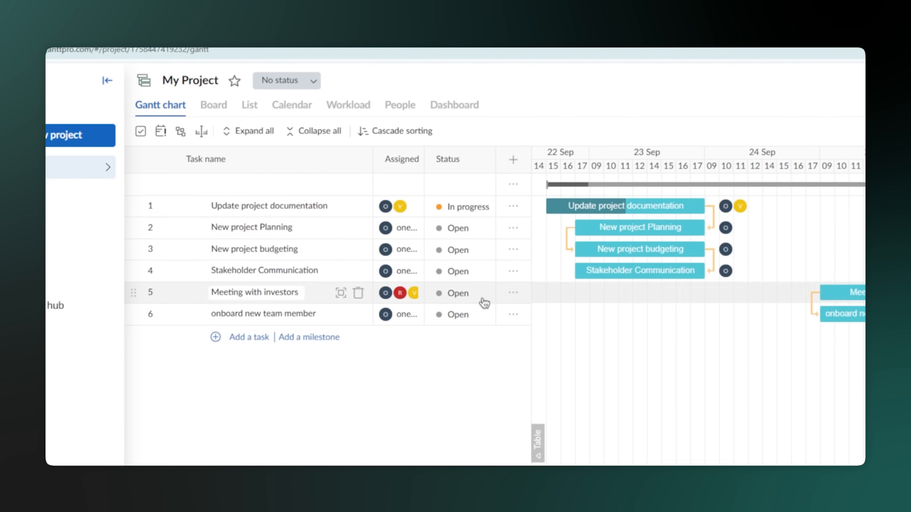
click(398, 227)
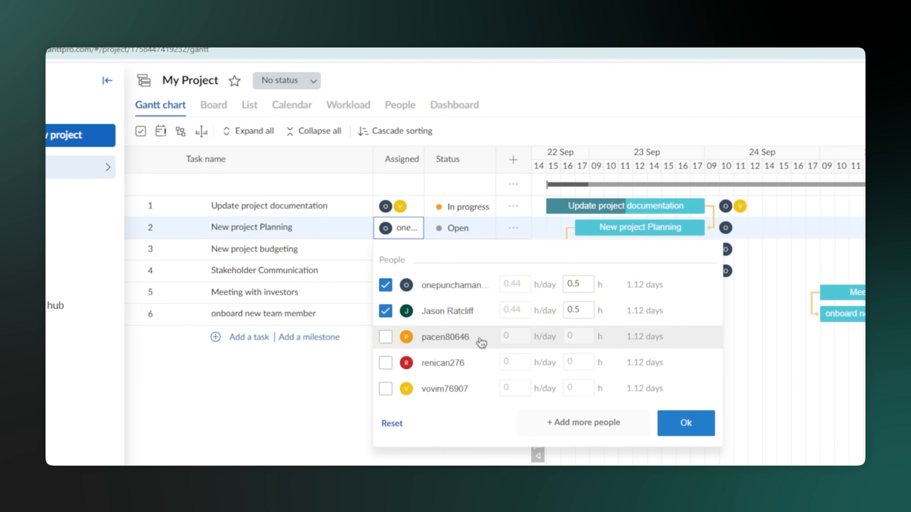
click(686, 423)
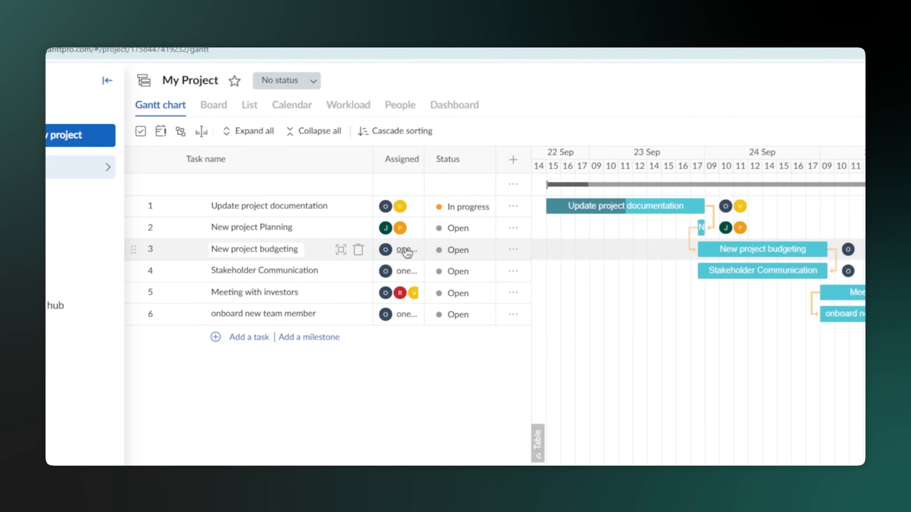
click(348, 105)
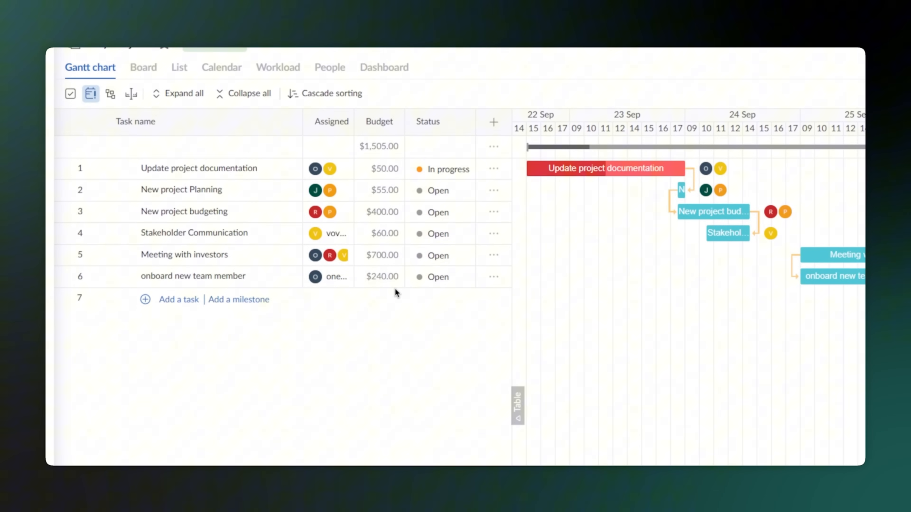
mouse_move(331, 93)
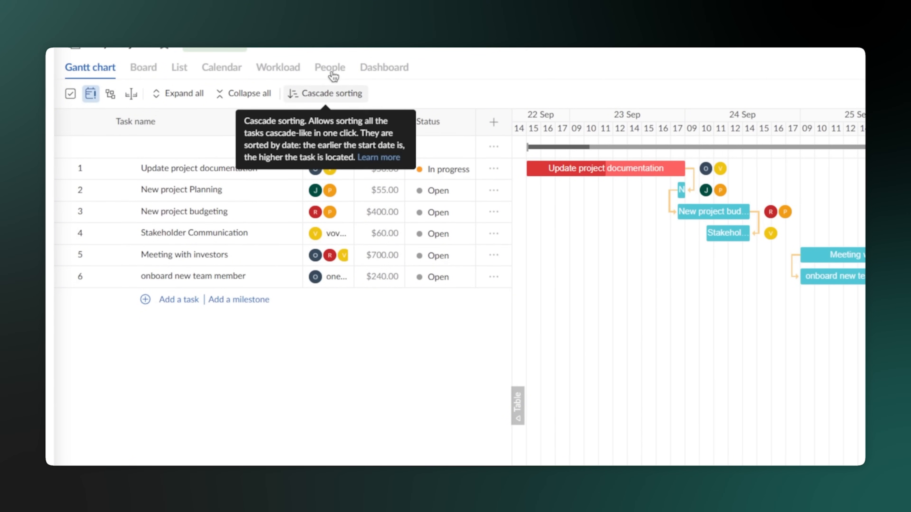
Step: Raise a member's hourly cost in People so the task budget total updates to $1,500
click(330, 67)
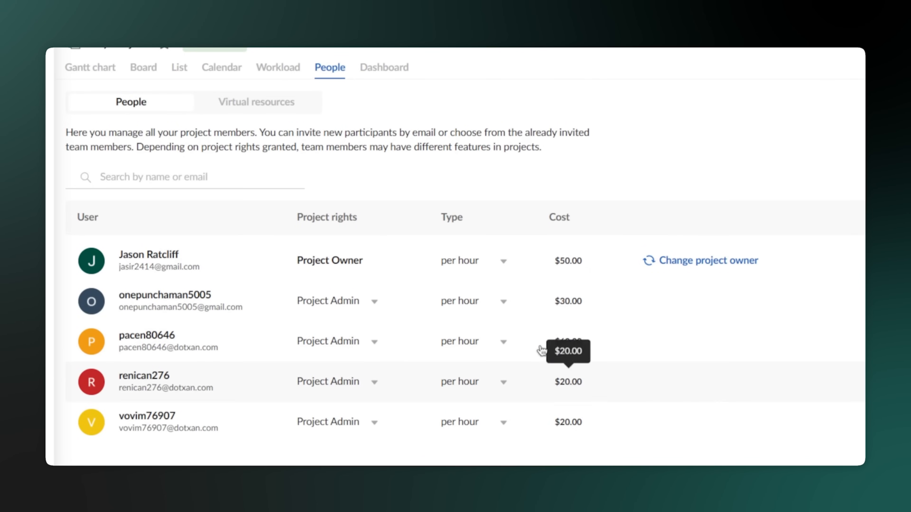
click(474, 260)
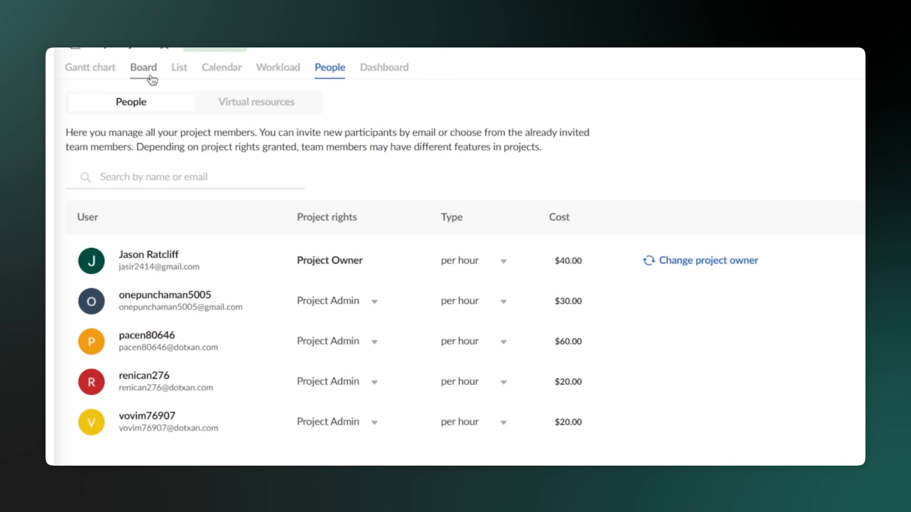
click(90, 68)
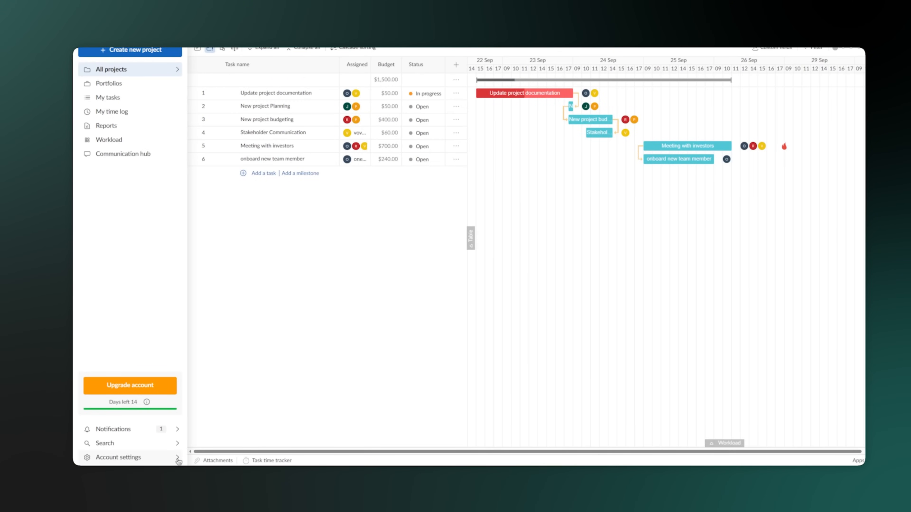
Step: Review the Project rights permission table in Account settings
click(119, 458)
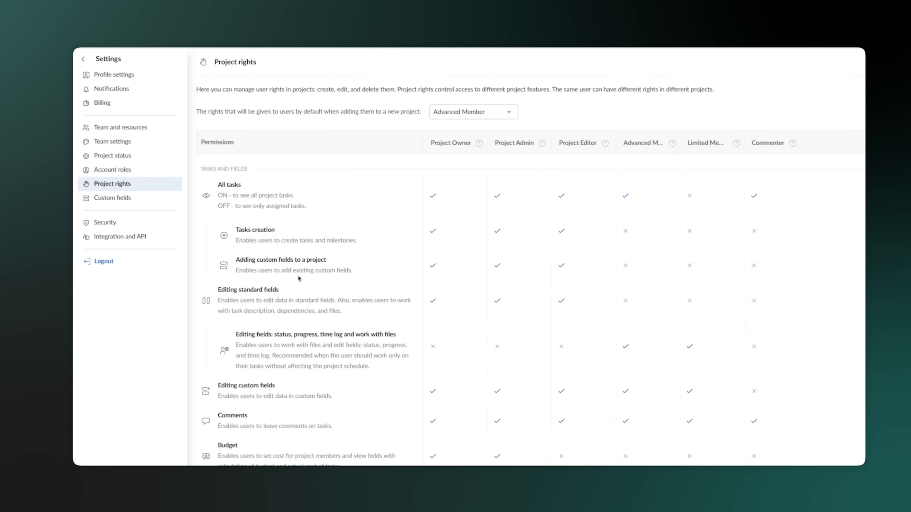
scroll(down, 3)
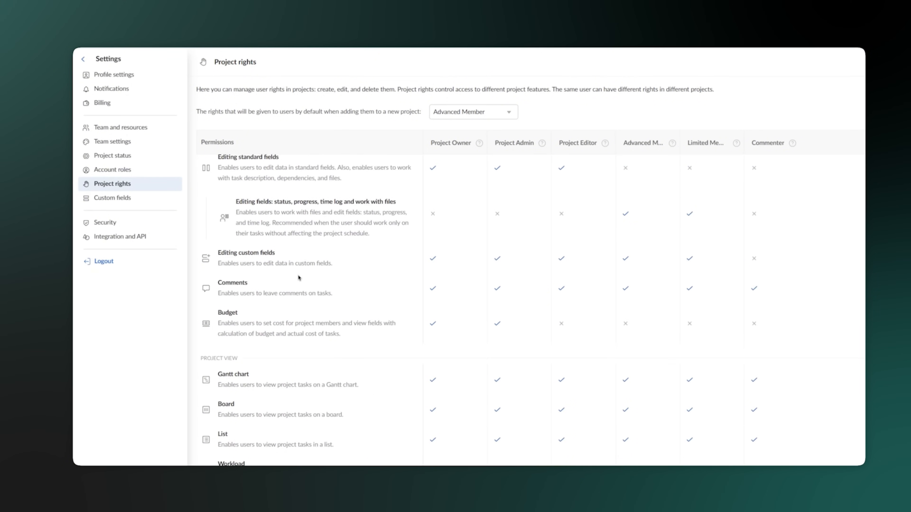
scroll(down, 3)
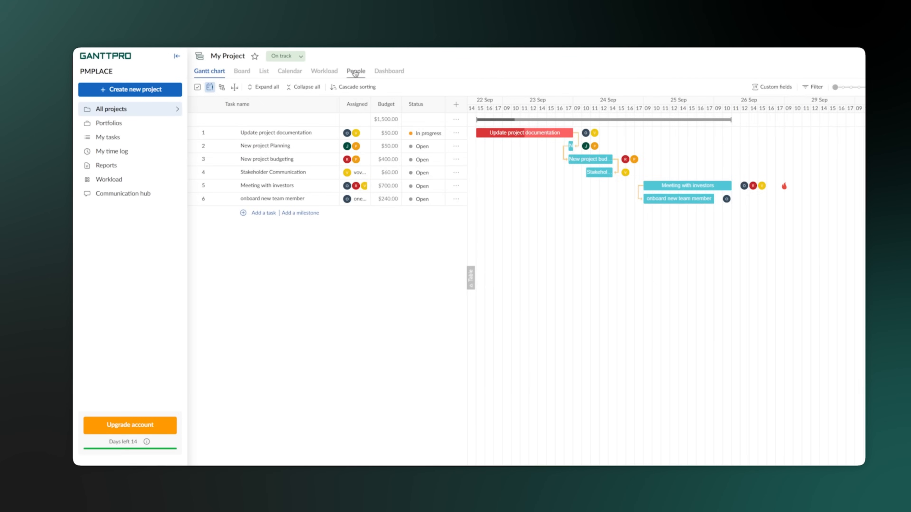
Step: In People, give one member Limited Member rights and start choosing rights for another
click(355, 71)
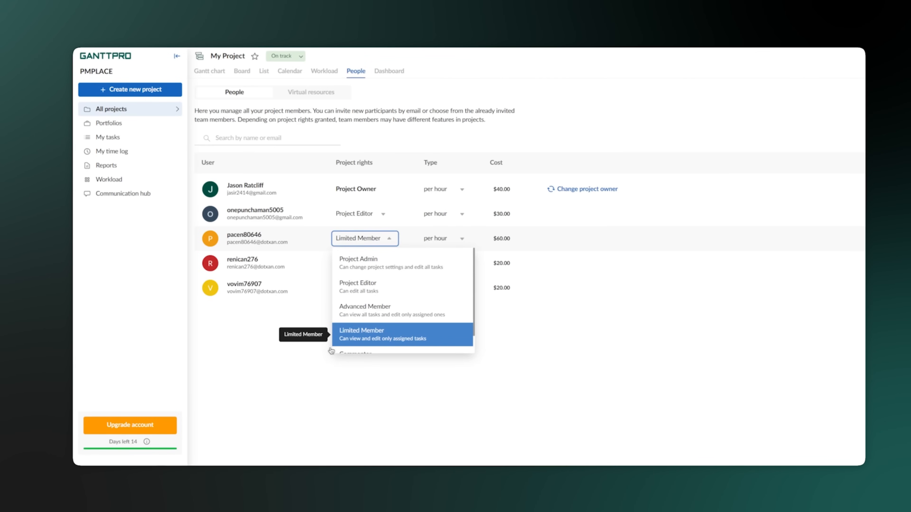
mouse_move(406, 344)
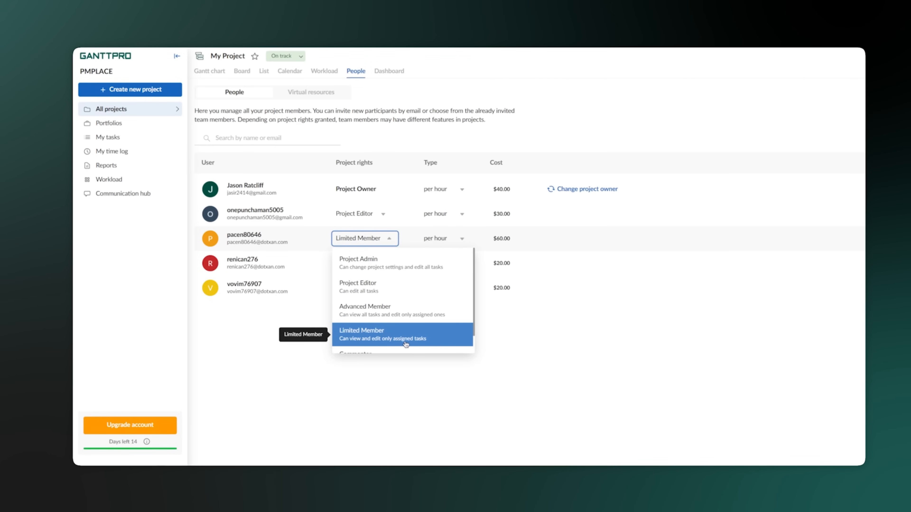
mouse_move(395, 336)
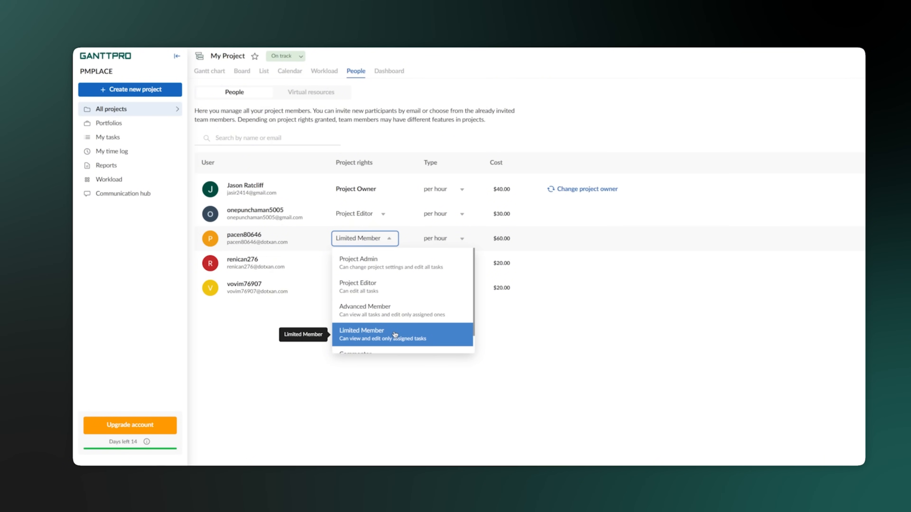
click(362, 333)
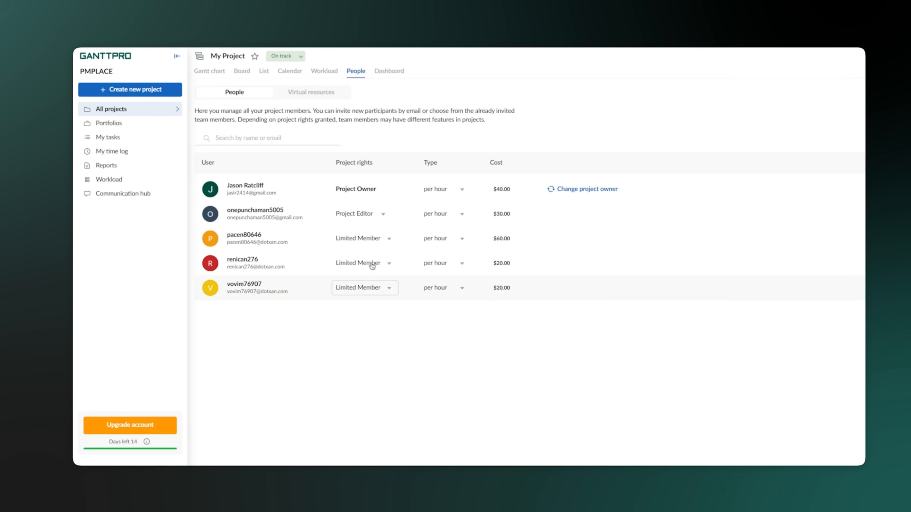
click(361, 213)
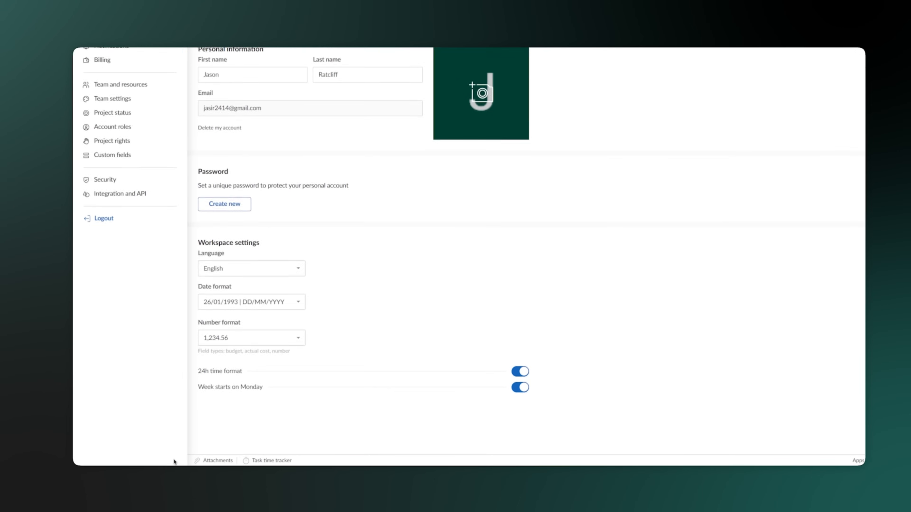
Step: From Security settings, activate single sign-on, landing on the Choose your plan page
click(105, 179)
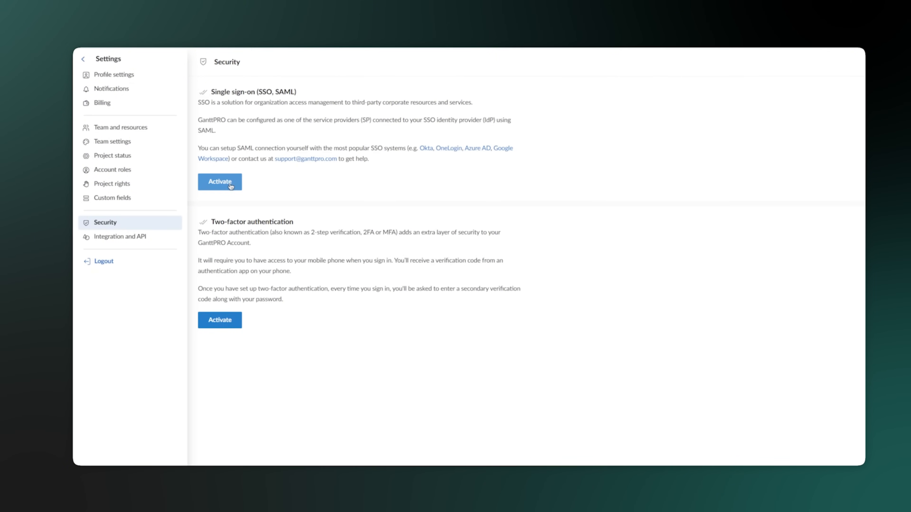
click(219, 182)
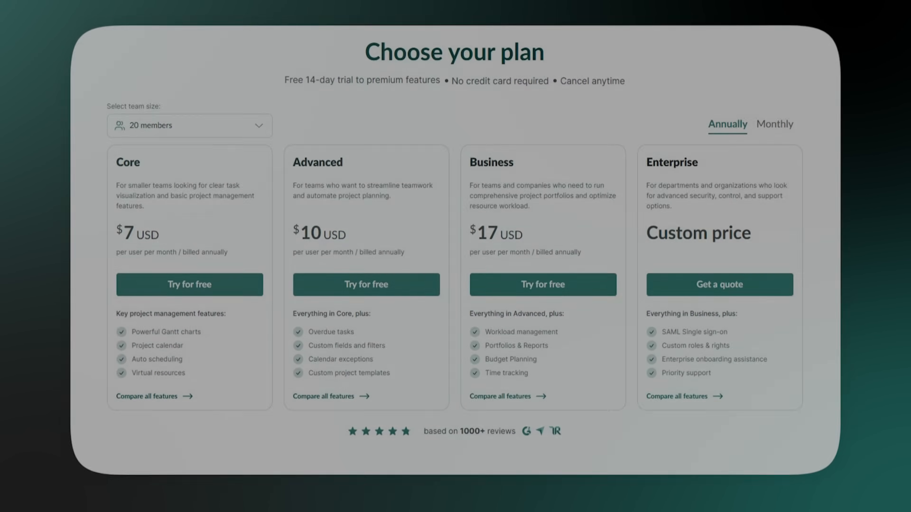